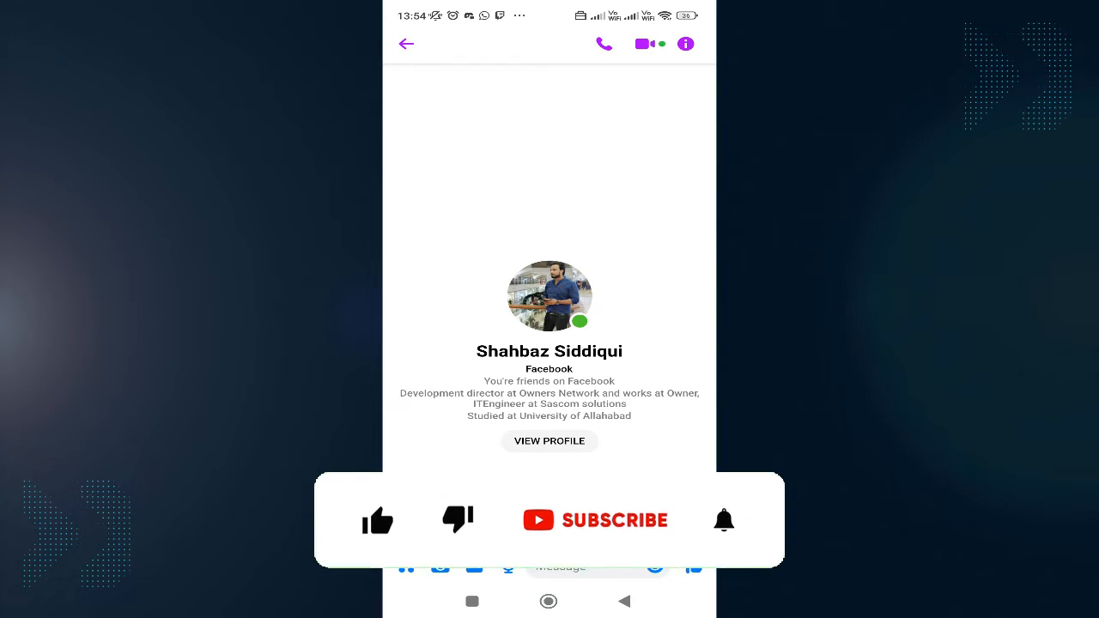
pyautogui.click(377, 520)
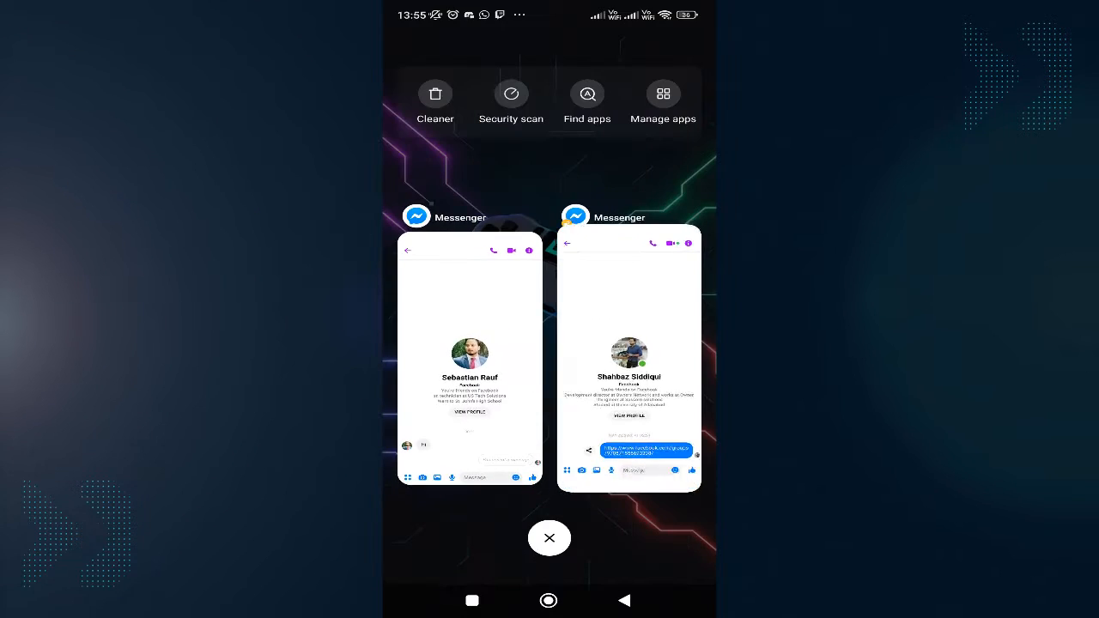
pyautogui.click(629, 356)
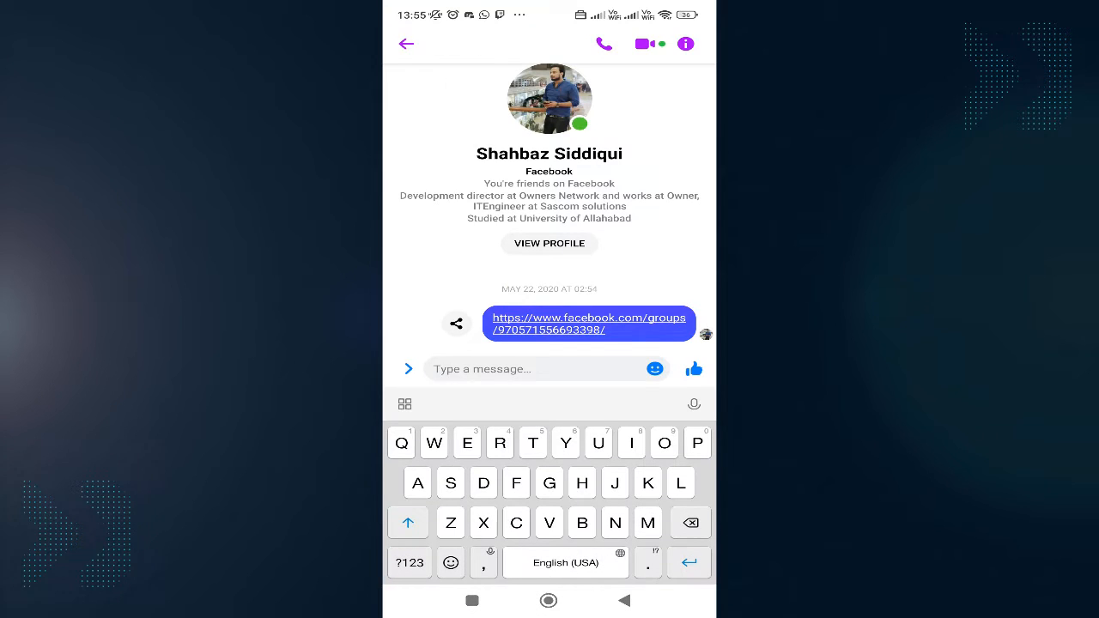
pyautogui.write('H')
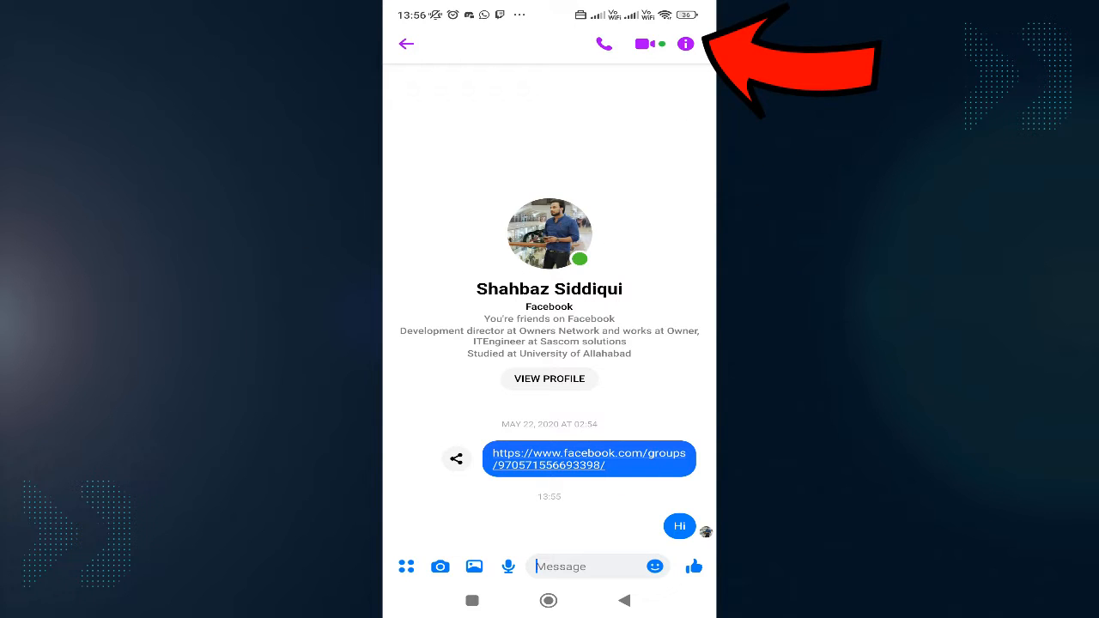
pyautogui.click(686, 44)
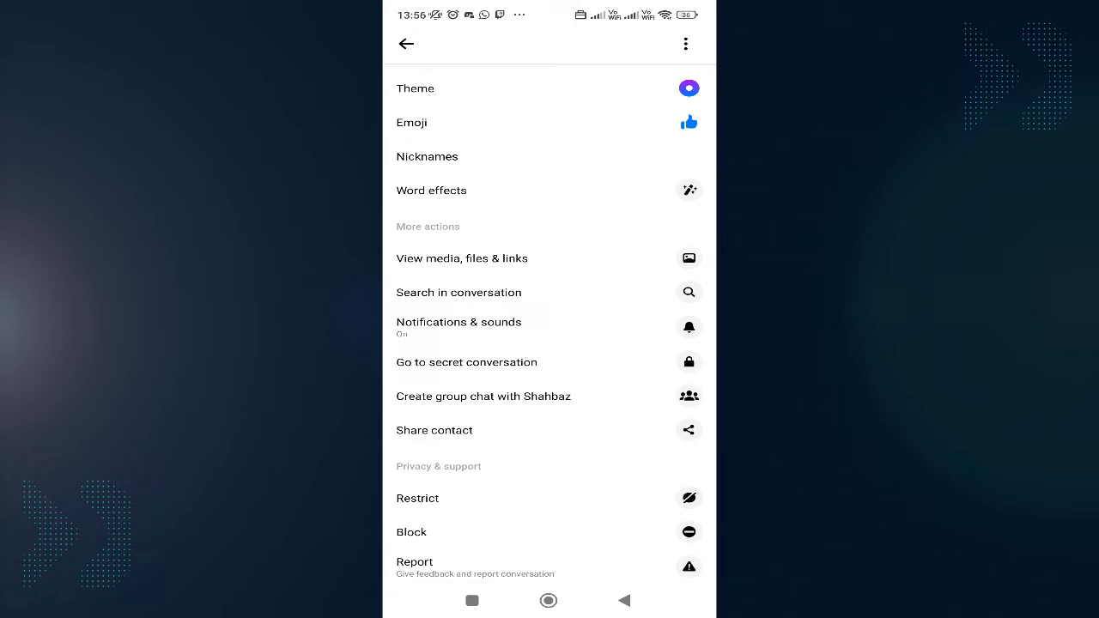
pyautogui.click(417, 498)
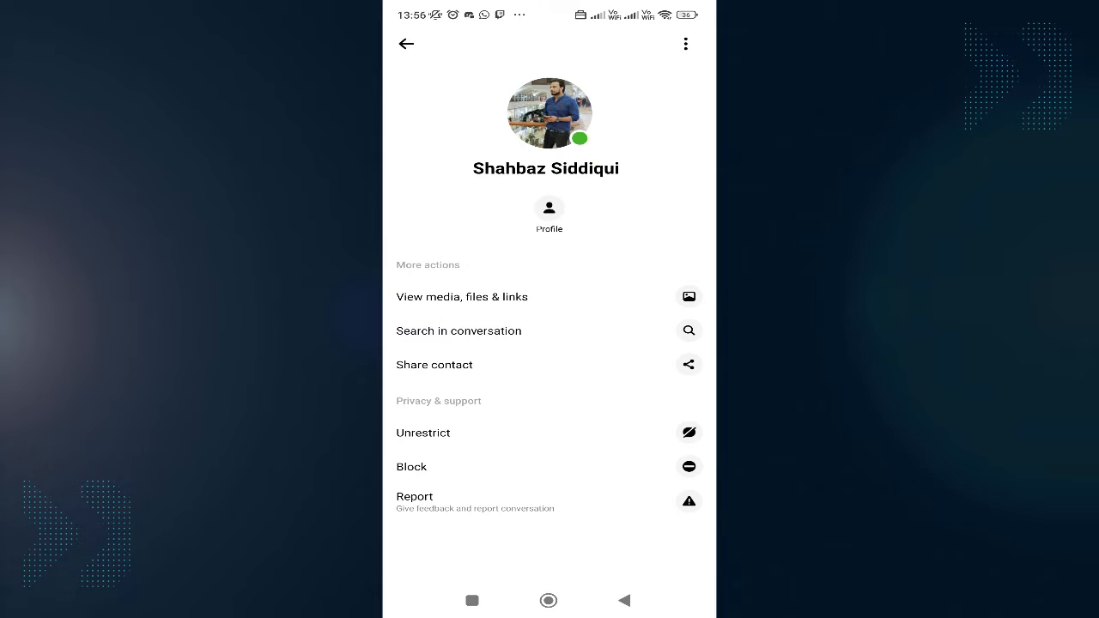
pyautogui.click(406, 44)
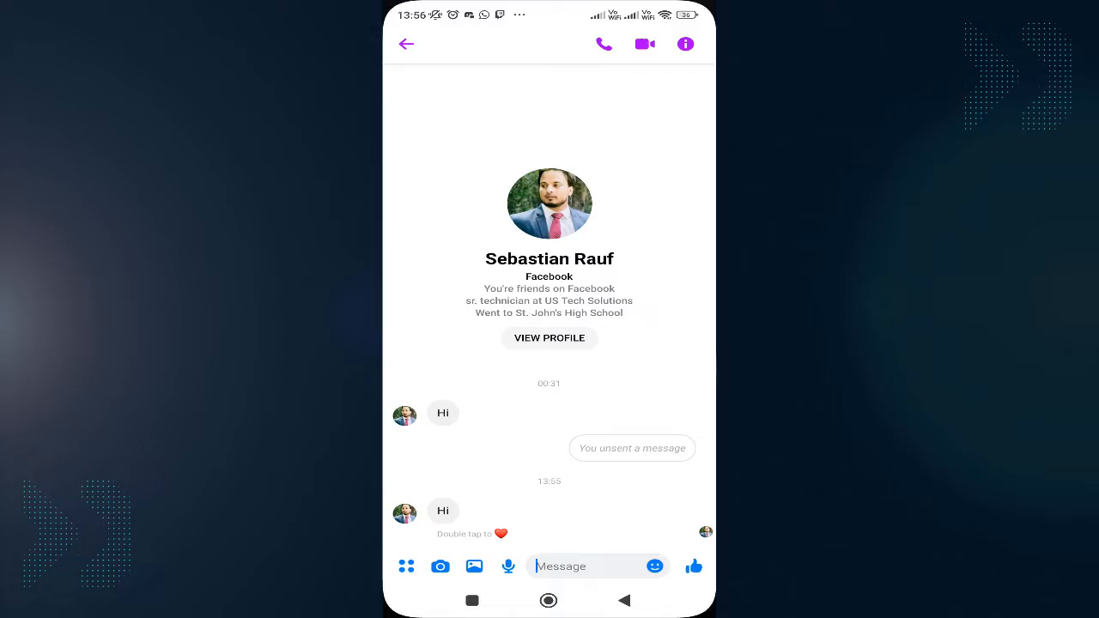
pyautogui.click(562, 566)
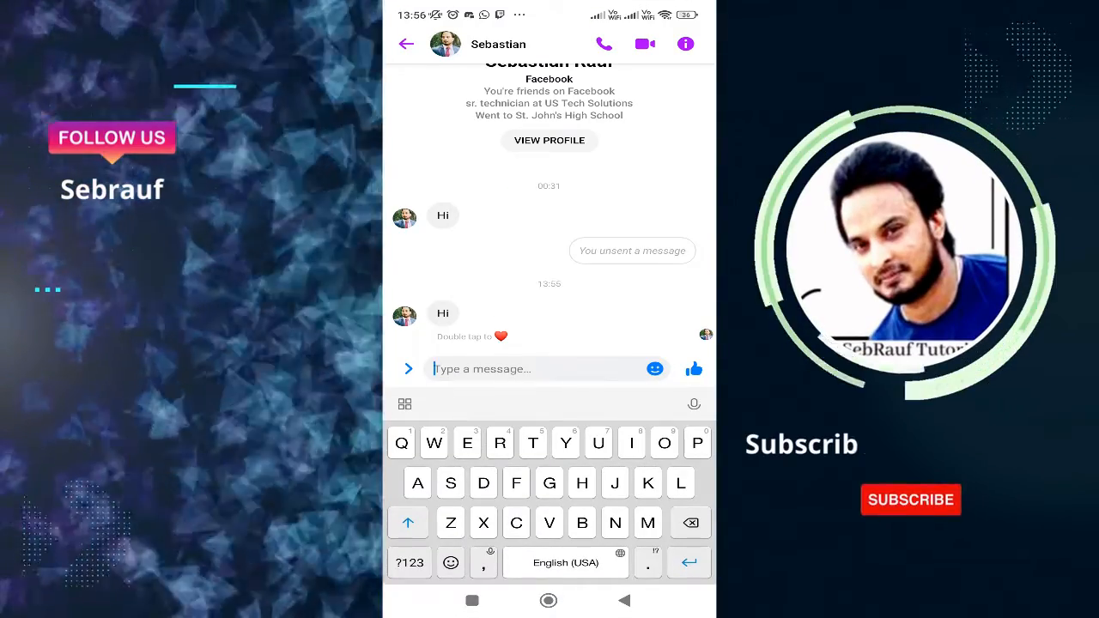
pyautogui.write('H')
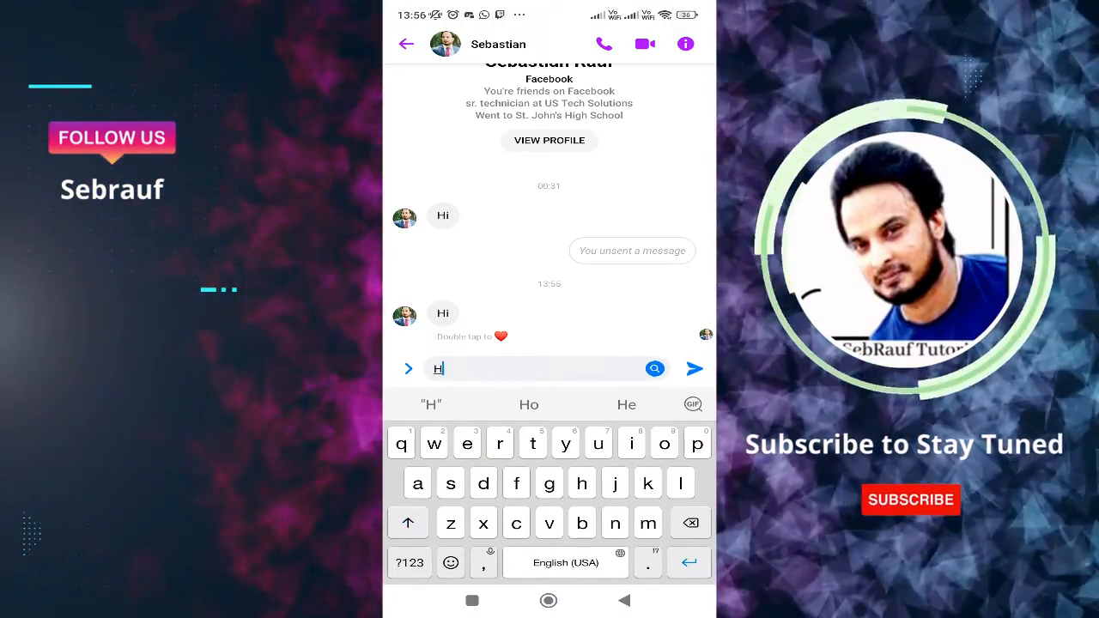
pyautogui.write('ello')
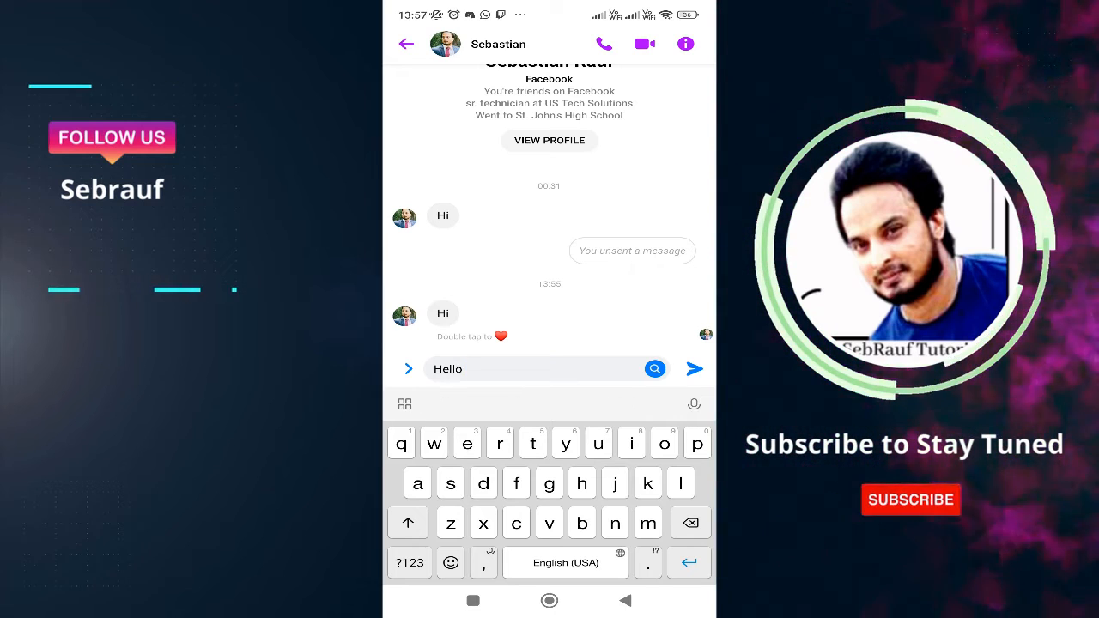
pyautogui.write('how are y')
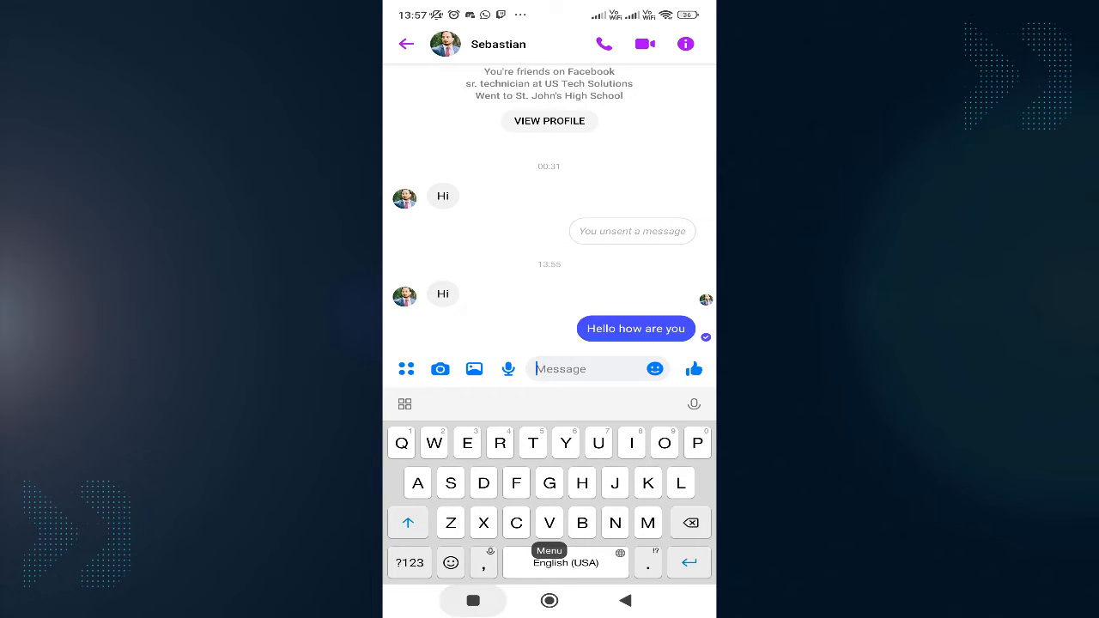
pyautogui.click(406, 44)
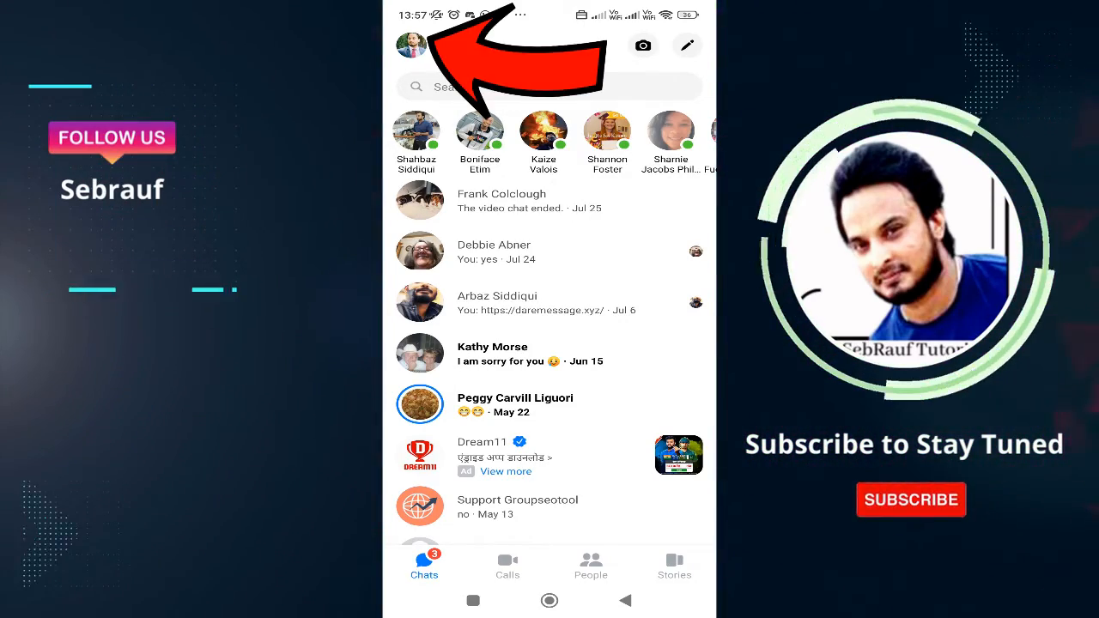
pyautogui.click(412, 45)
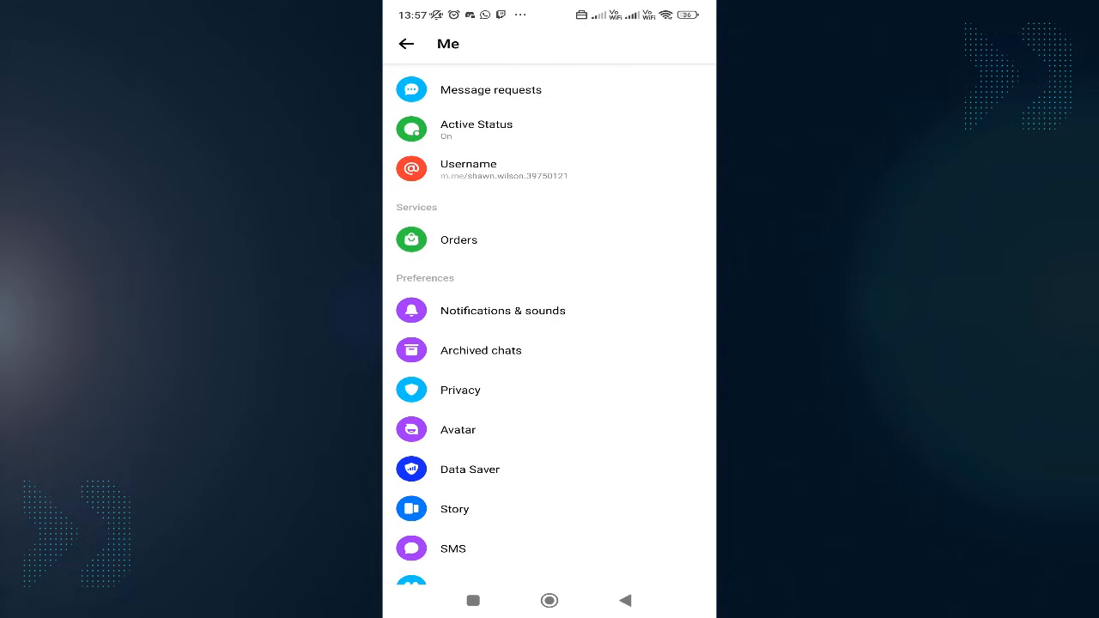
pyautogui.scroll(-3)
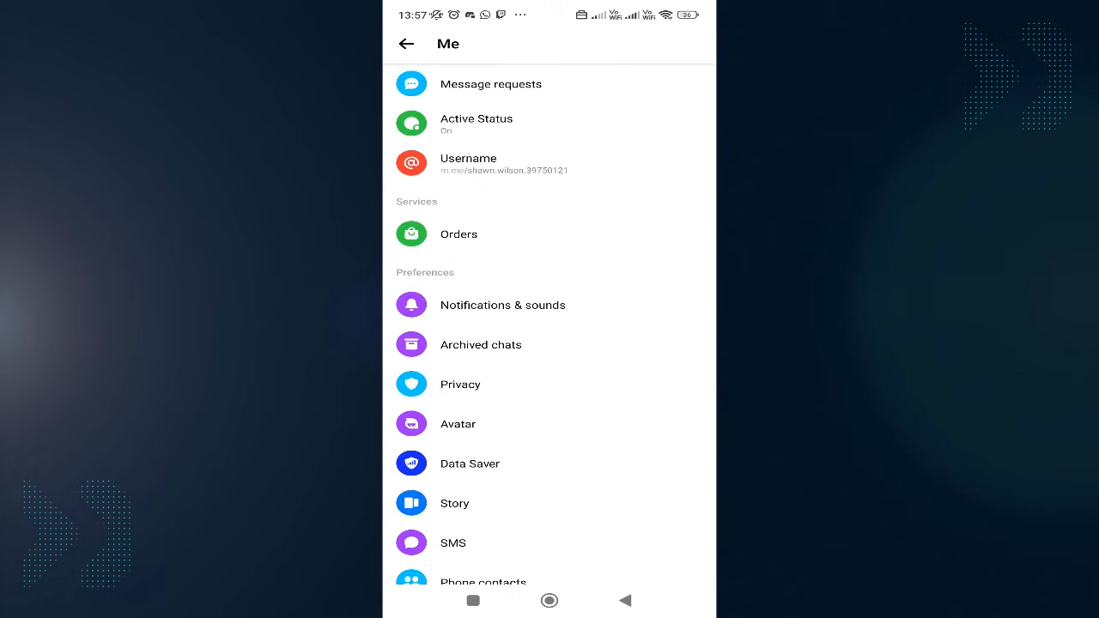
pyautogui.click(460, 384)
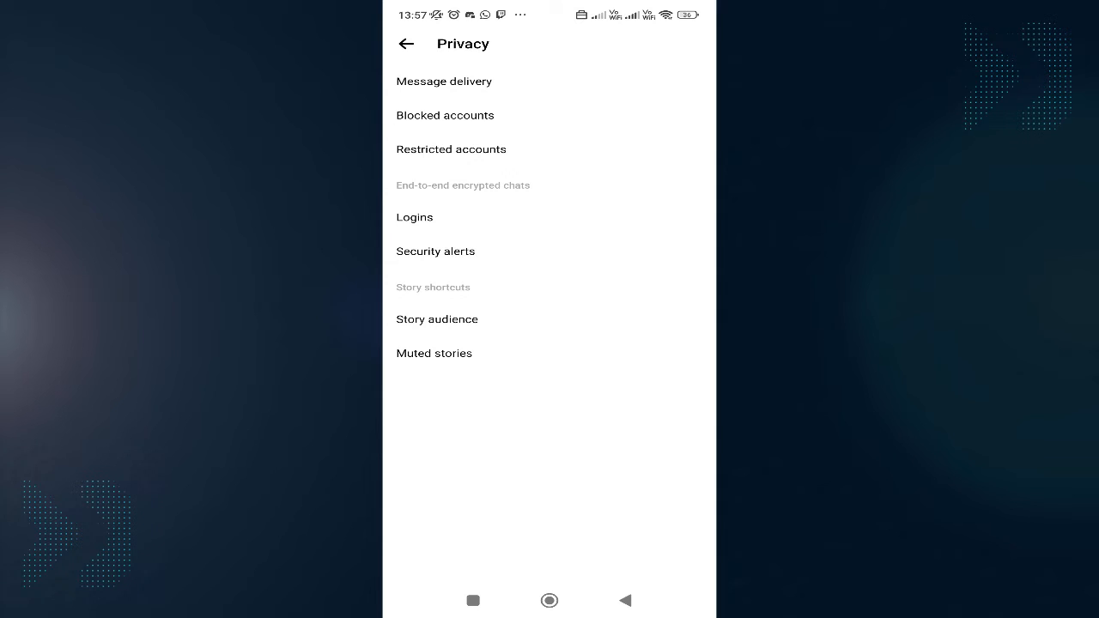
pyautogui.click(451, 149)
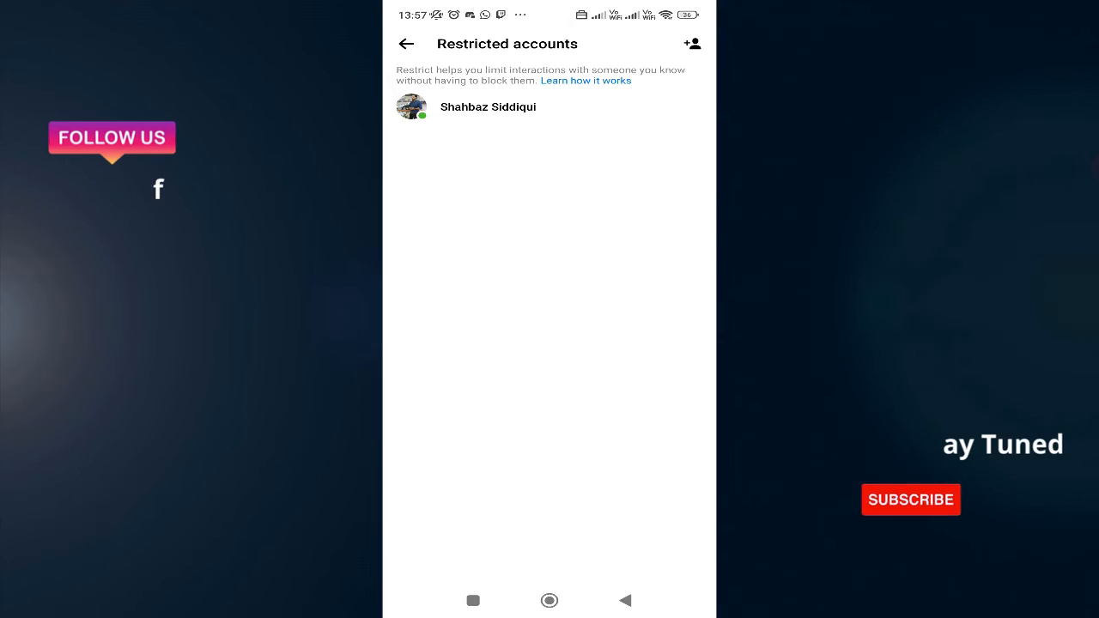
pyautogui.click(487, 106)
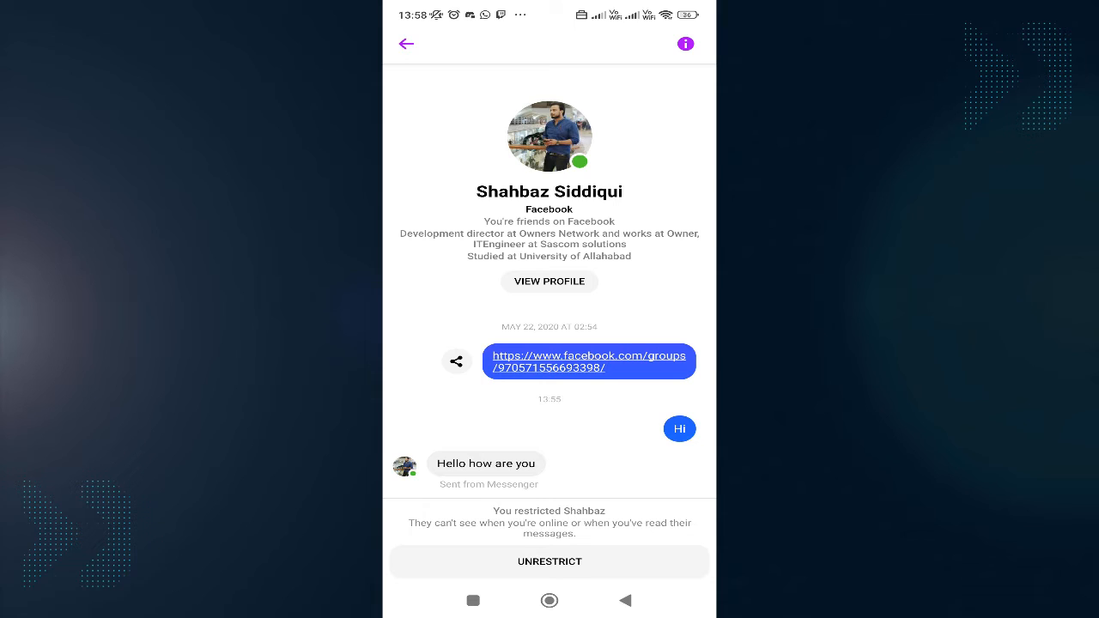
pyautogui.click(549, 561)
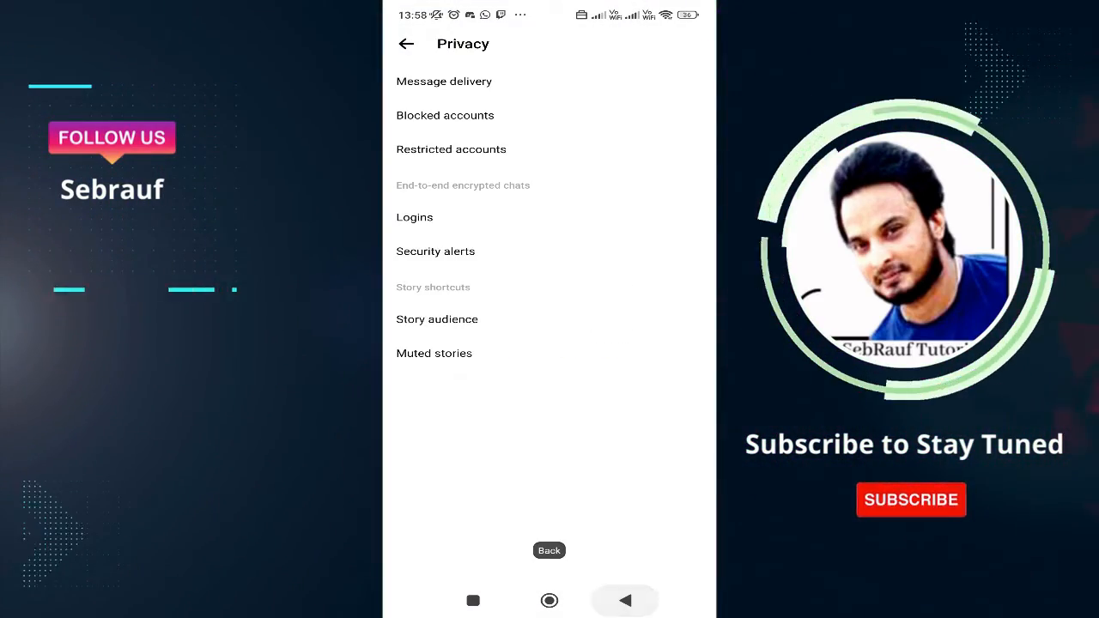
pyautogui.click(406, 44)
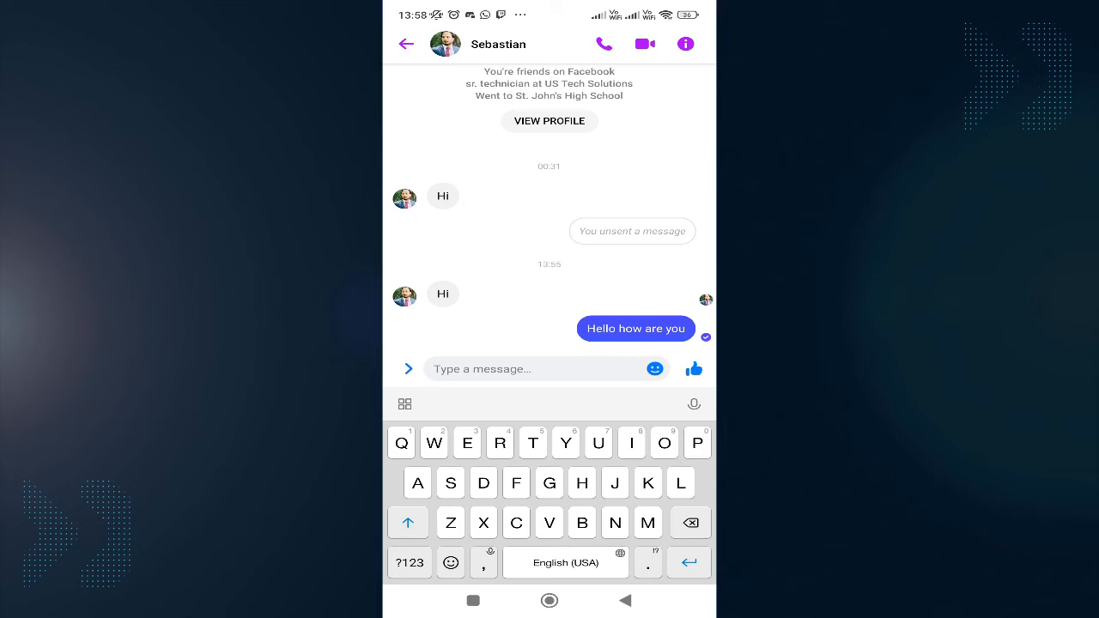
pyautogui.write('H')
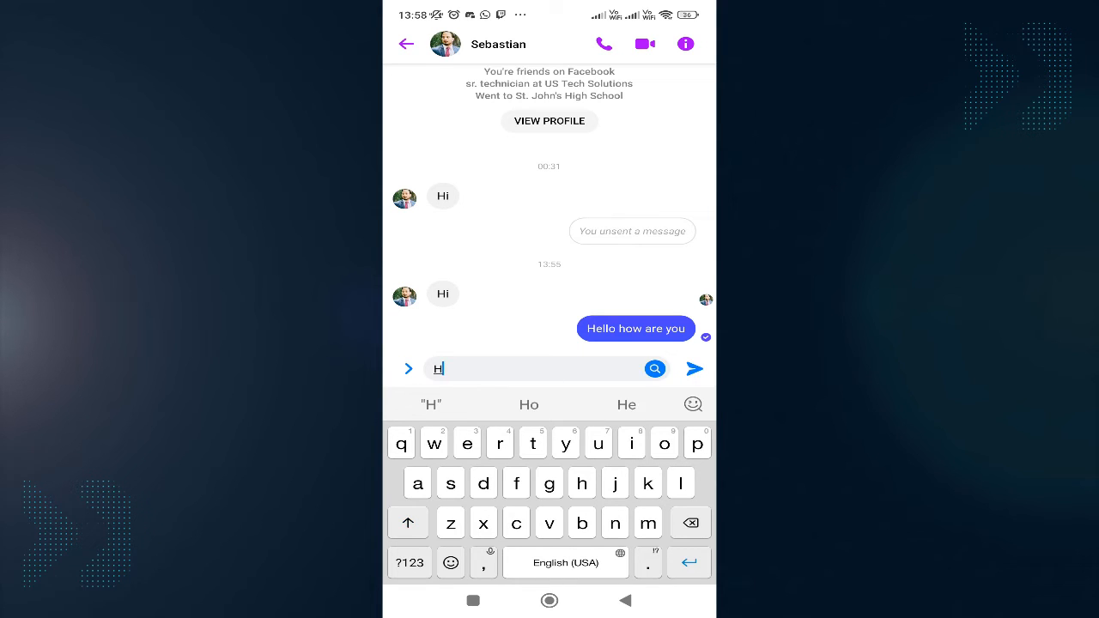
pyautogui.click(694, 368)
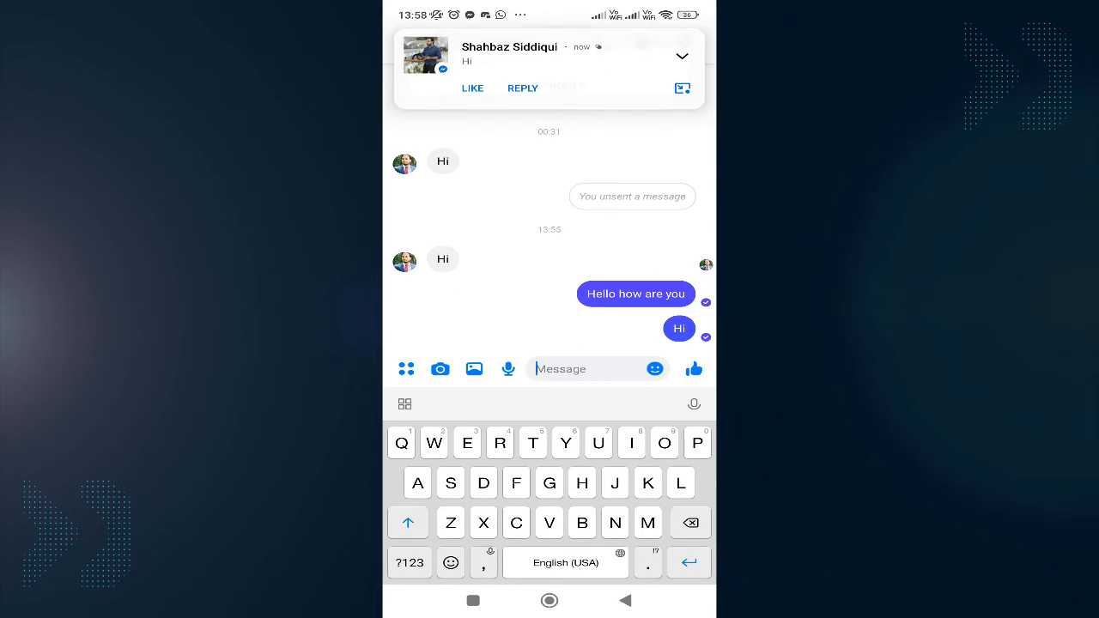